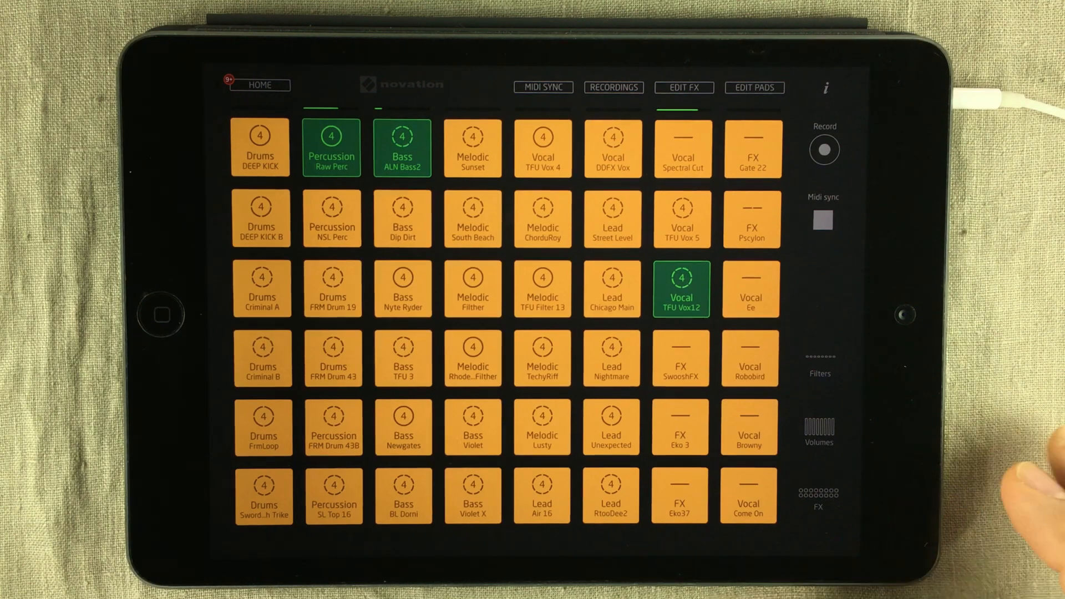
# Step: Stop the playing loops (Raw Perc, ALN Bass2, TFU Vox12) so the pad grid is idle
pyautogui.click(821, 218)
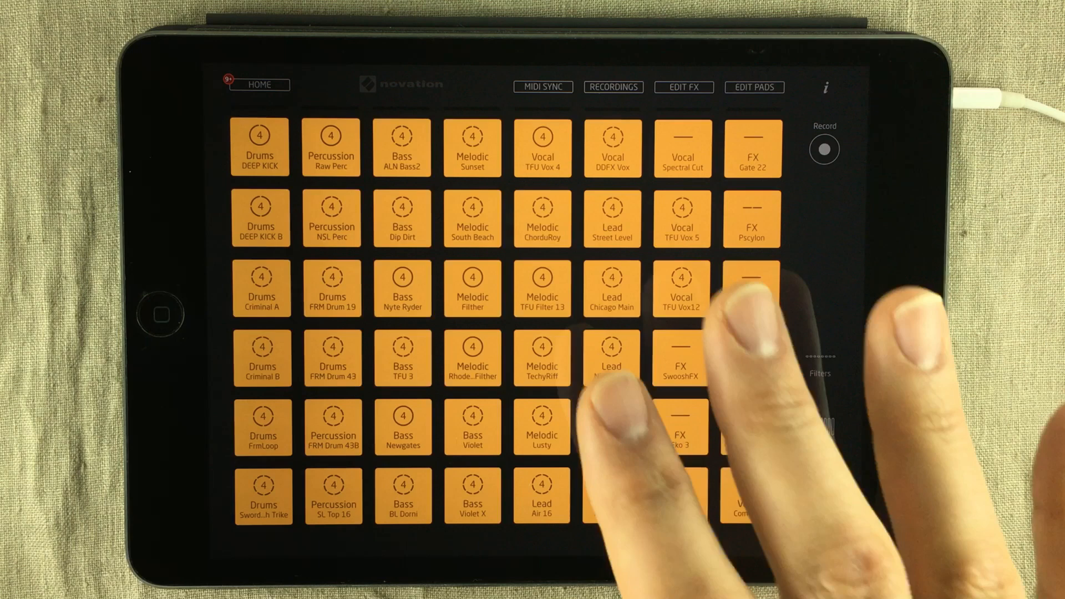
pyautogui.click(542, 87)
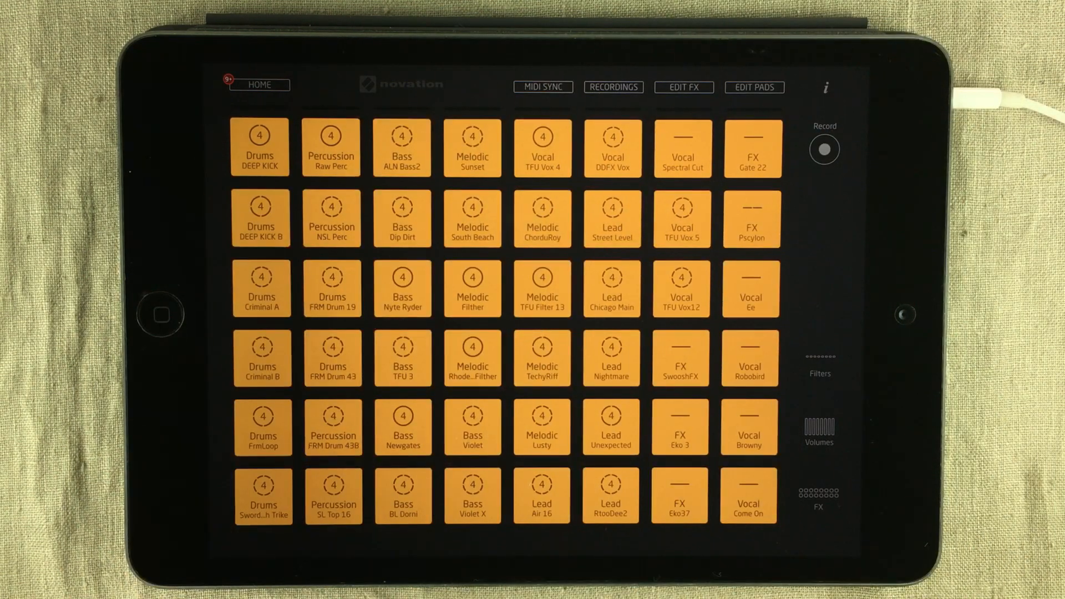
# Step: Show the MIDI Sync Output settings with 'Enable timing clock' switched on
pyautogui.click(543, 87)
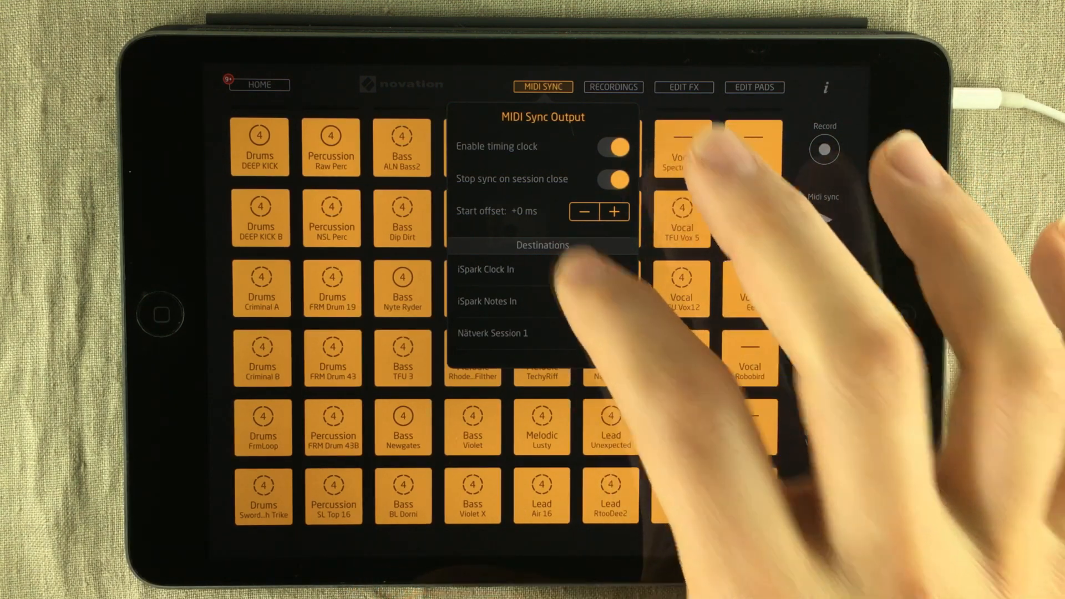
# Step: Select 'iSpark Clock In' as the timing clock destination and switch to iSpark
pyautogui.click(485, 268)
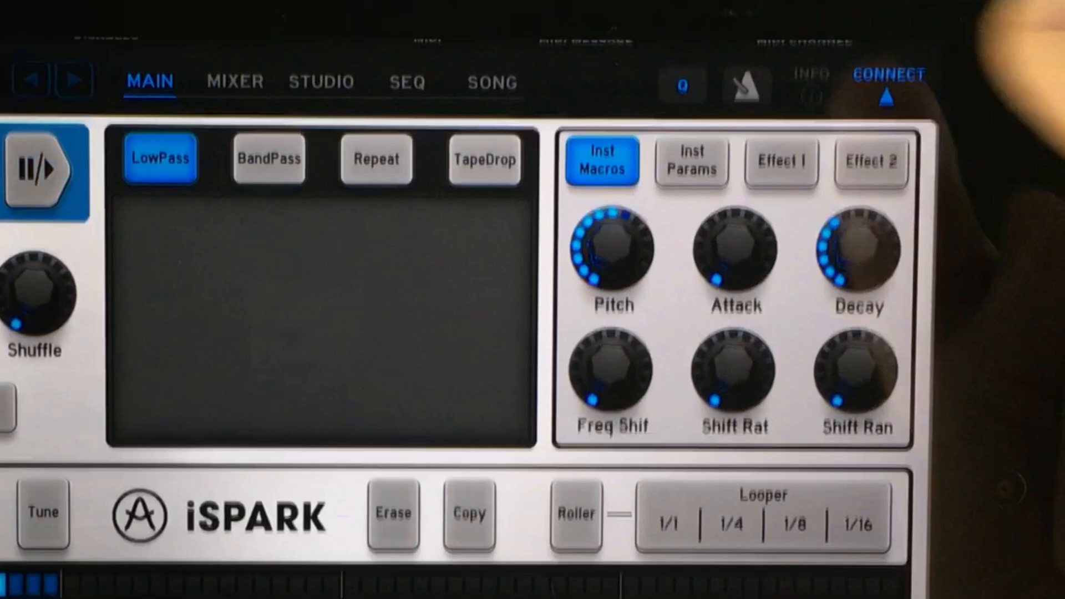
# Step: In iSpark's MIDI panel, set MIDI CLOCK to Launchpad Sync Source
pyautogui.click(583, 89)
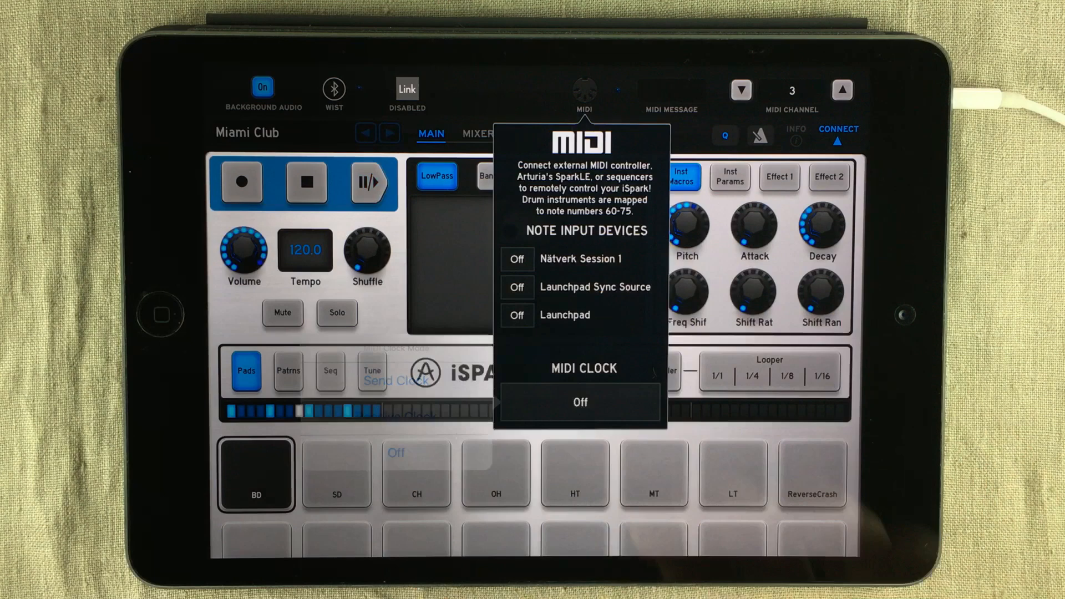
pyautogui.click(579, 402)
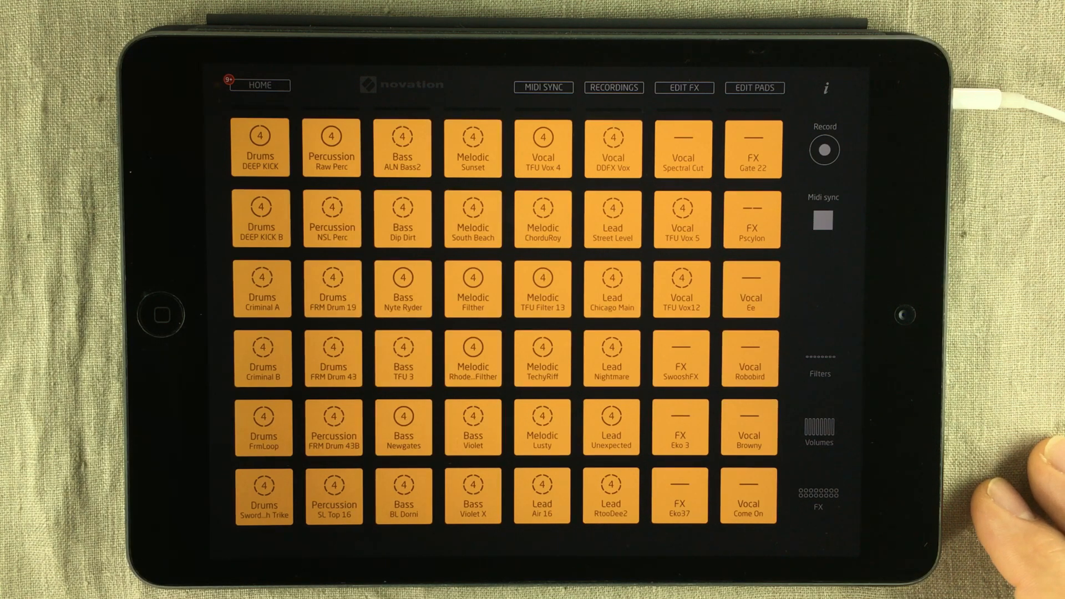
pyautogui.click(681, 288)
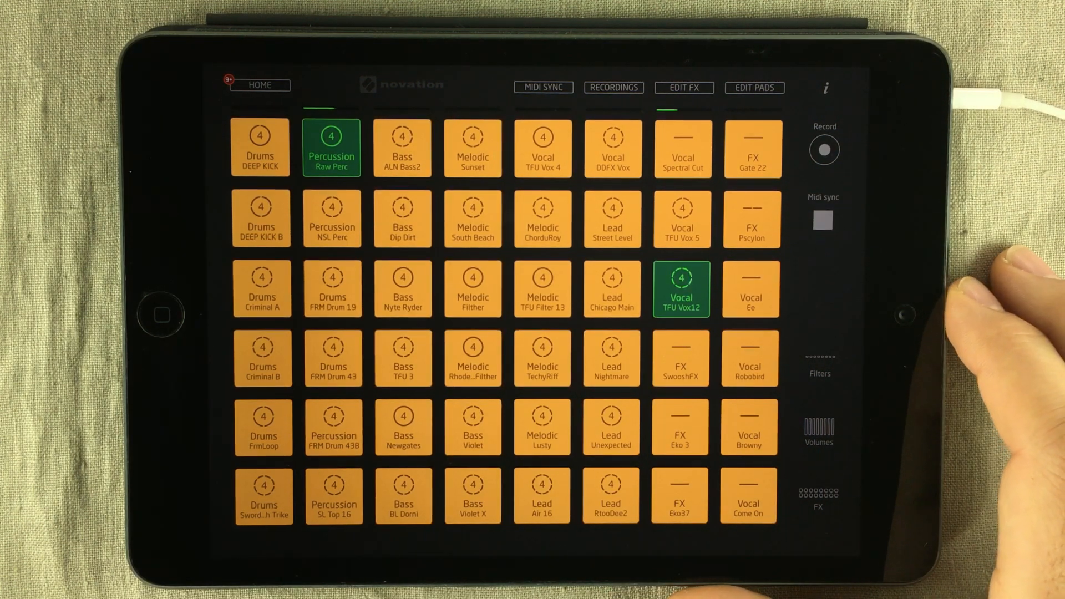
pyautogui.click(401, 146)
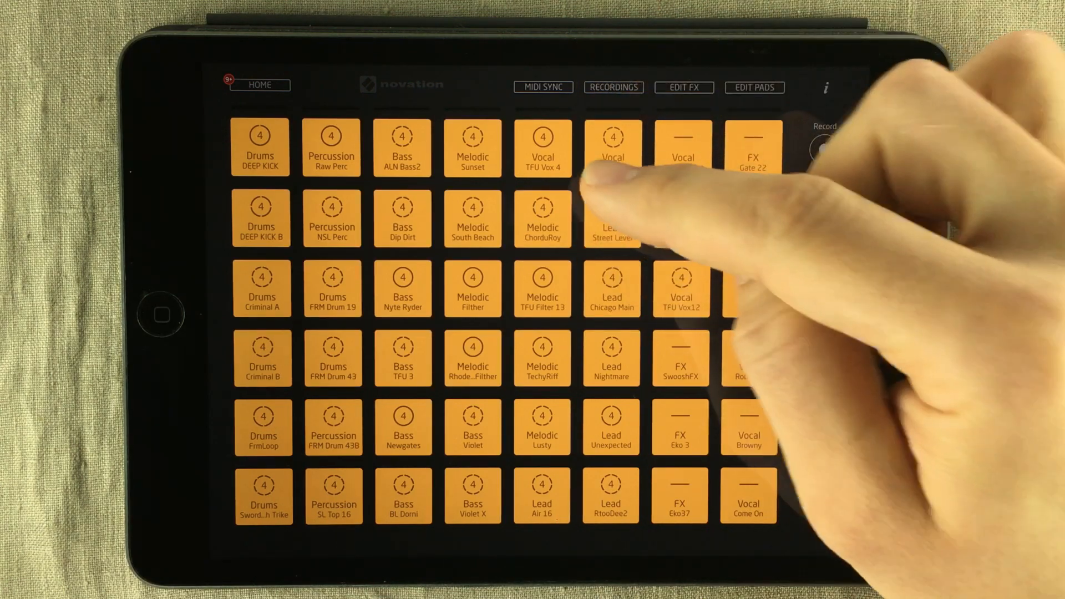
# Step: Check iSpark briefly, then start the Melodic TFU Filter 13 loop on the Launchpad grid
pyautogui.click(542, 87)
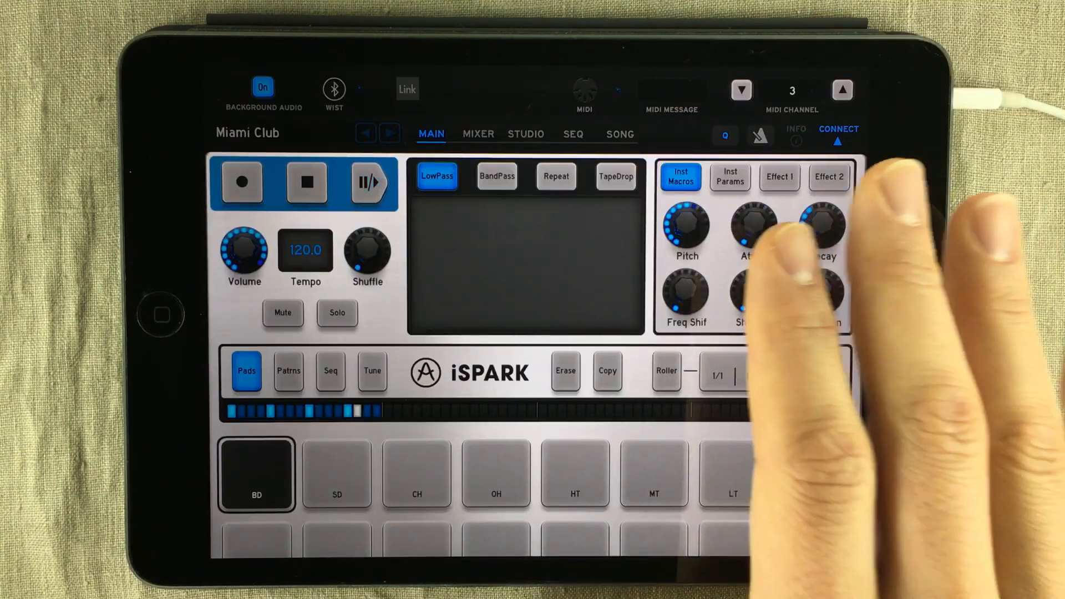
pyautogui.click(583, 88)
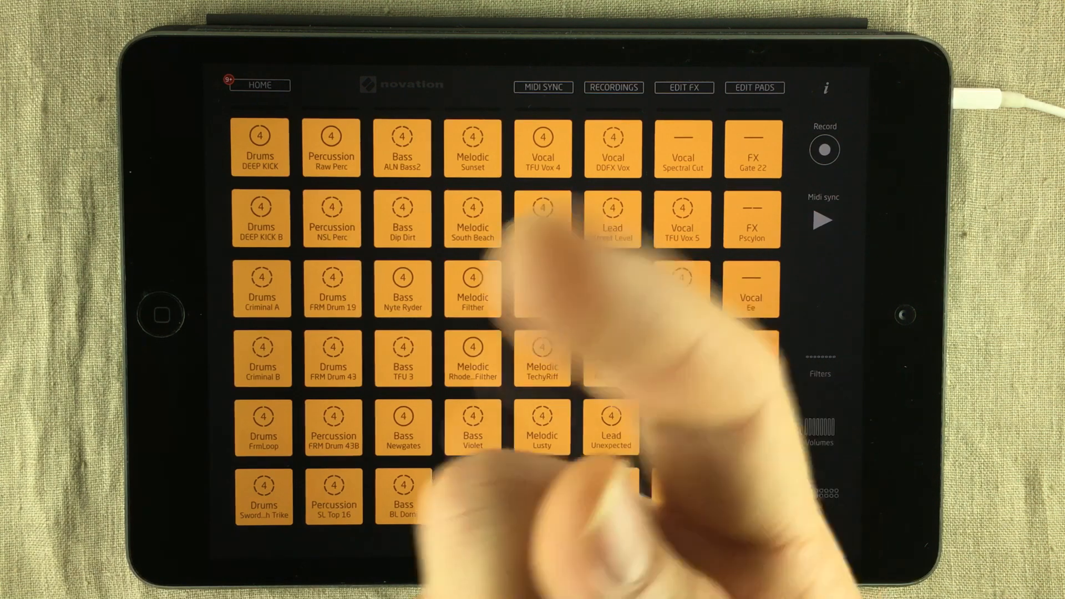
pyautogui.click(543, 288)
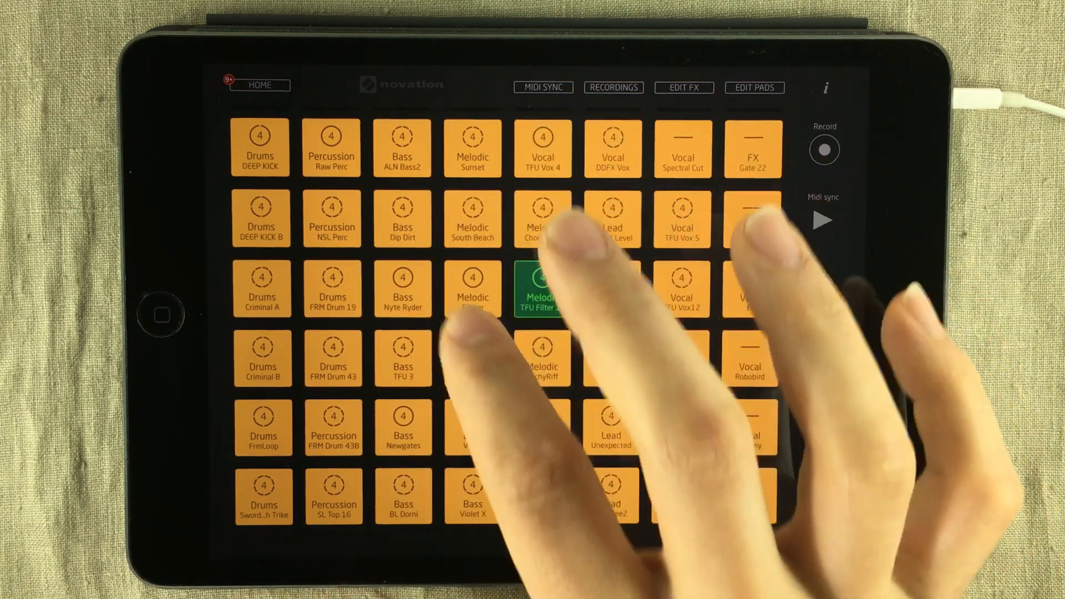